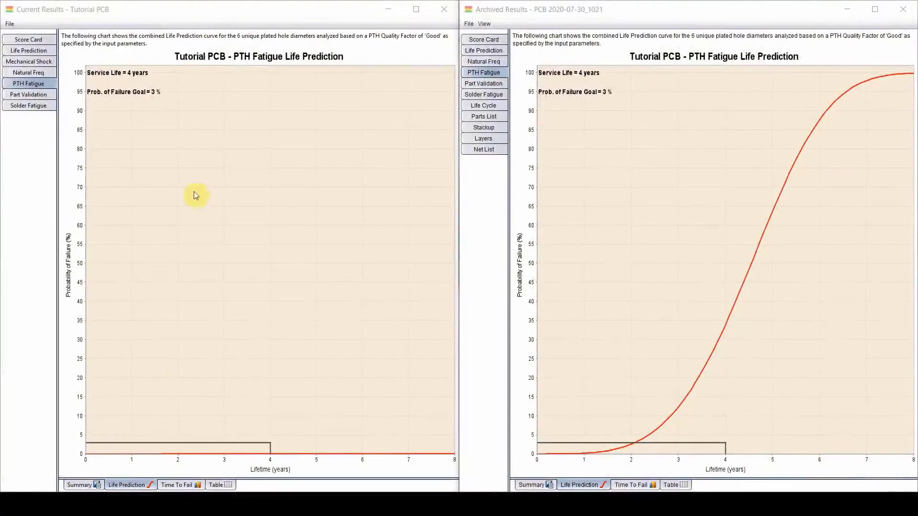
mouse_move(285, 439)
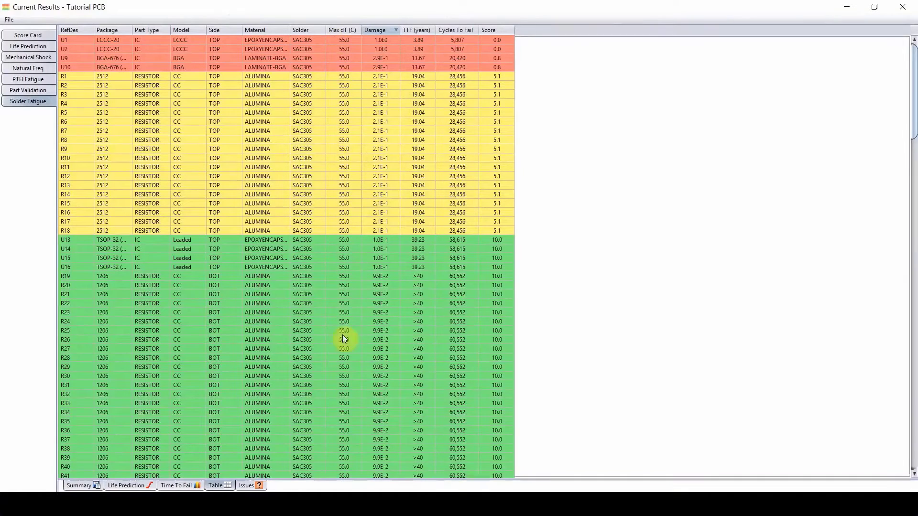
mouse_move(345, 46)
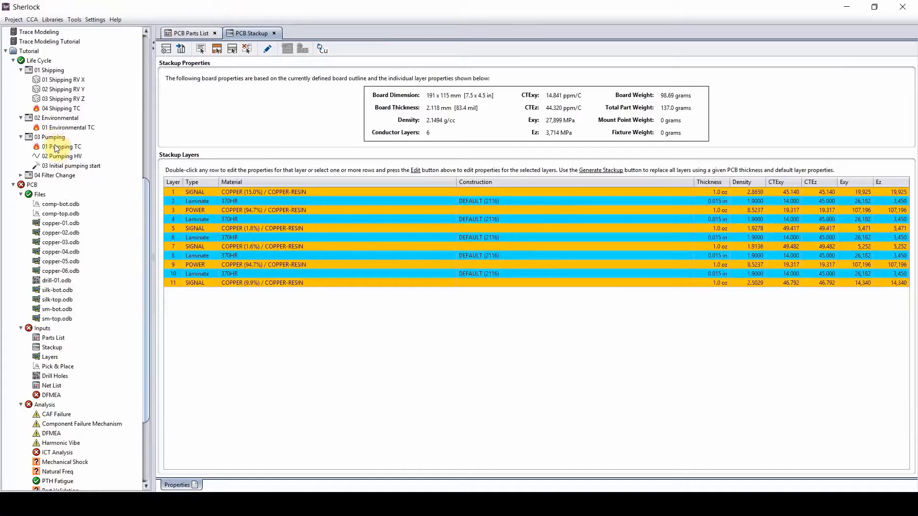
double_click(62, 146)
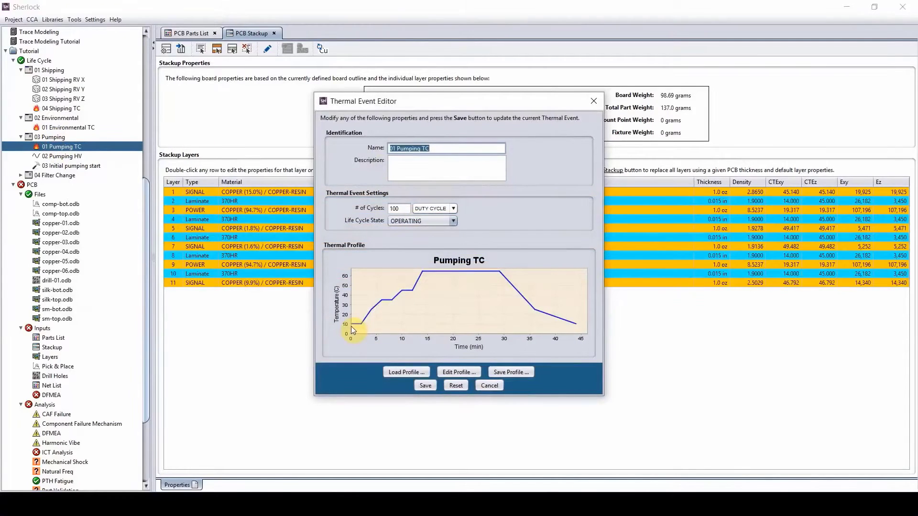
mouse_move(498, 271)
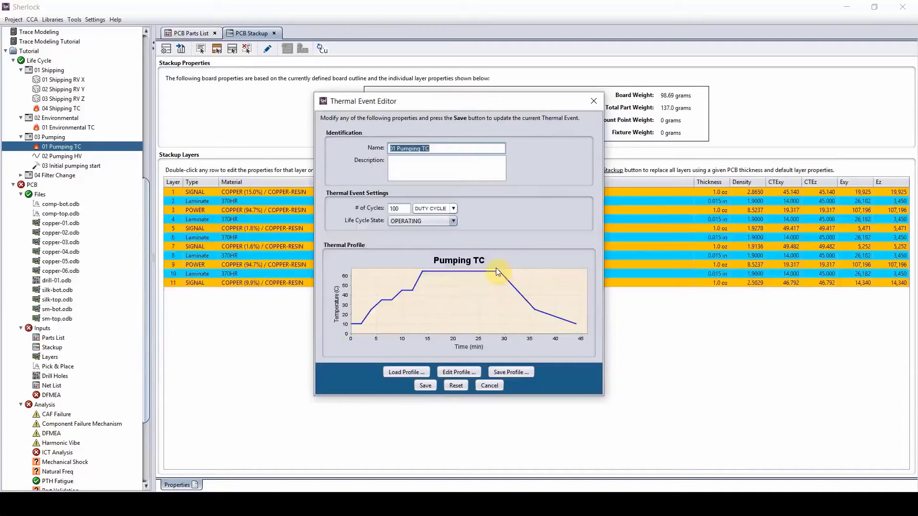
mouse_move(434, 299)
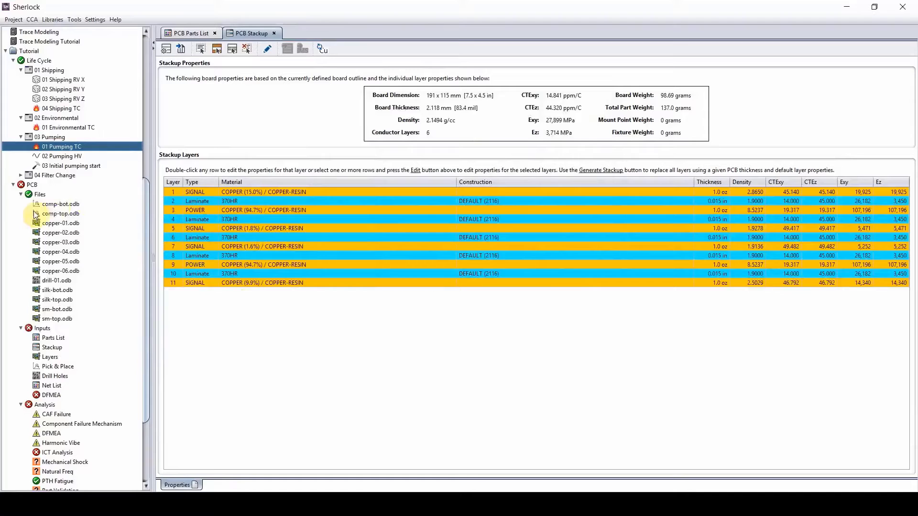
Import Thermal Image.jpg from the ThermalMaps folder into the PCB's file list.
right_click(39, 223)
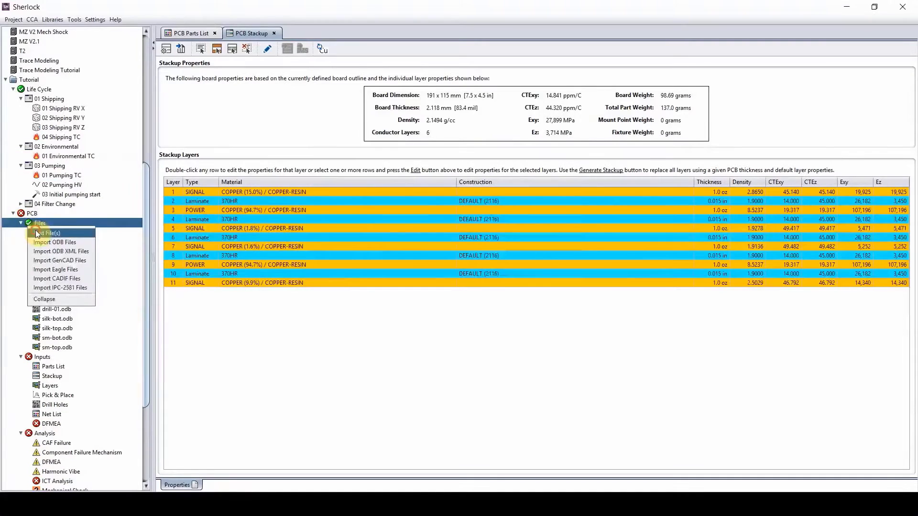
click(49, 233)
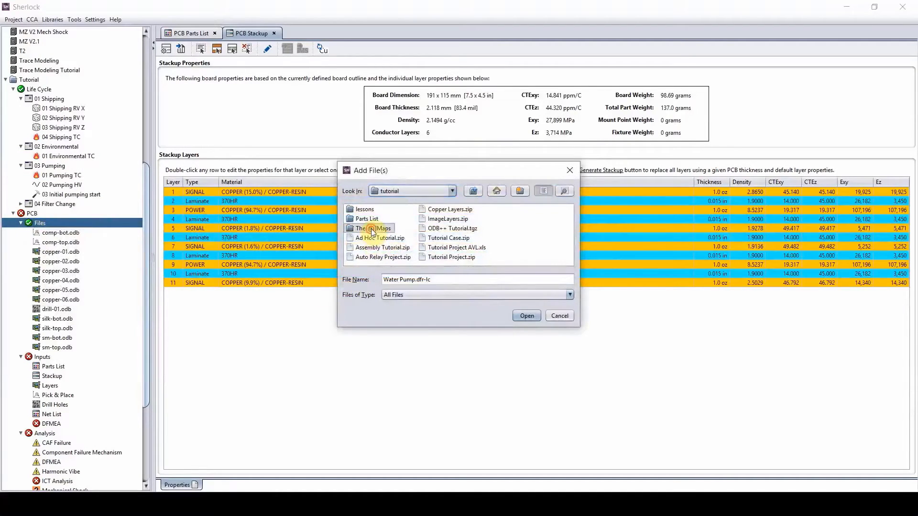
double_click(374, 228)
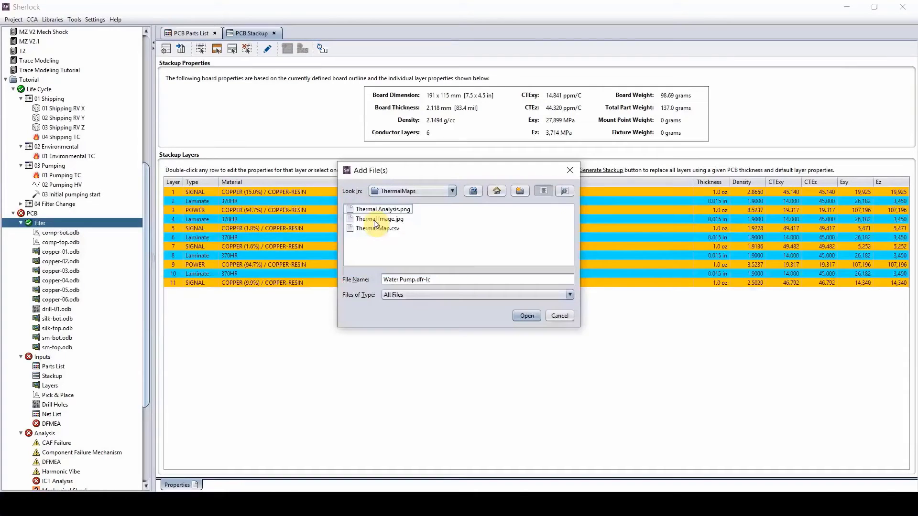
click(525, 315)
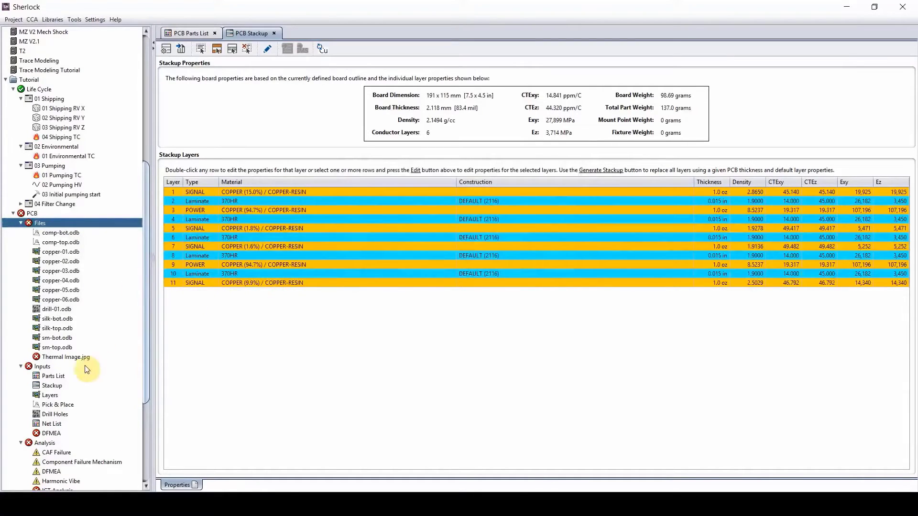
View Thermal Image.jpg in a new tab to see the 30–47 °C board heat map.
right_click(65, 357)
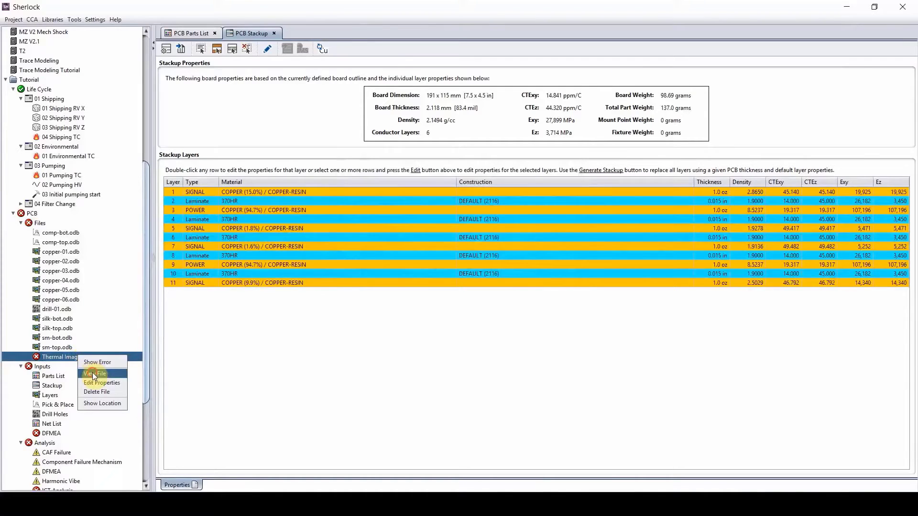
click(96, 374)
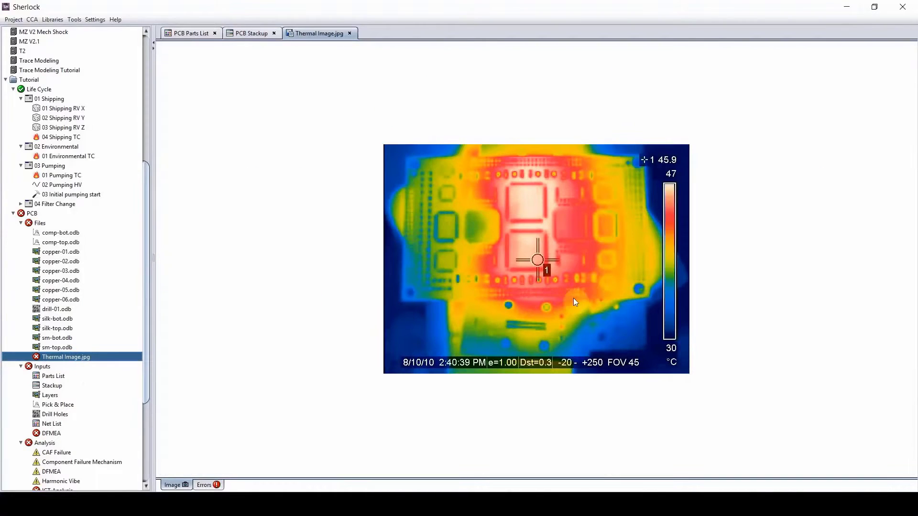
mouse_move(507, 188)
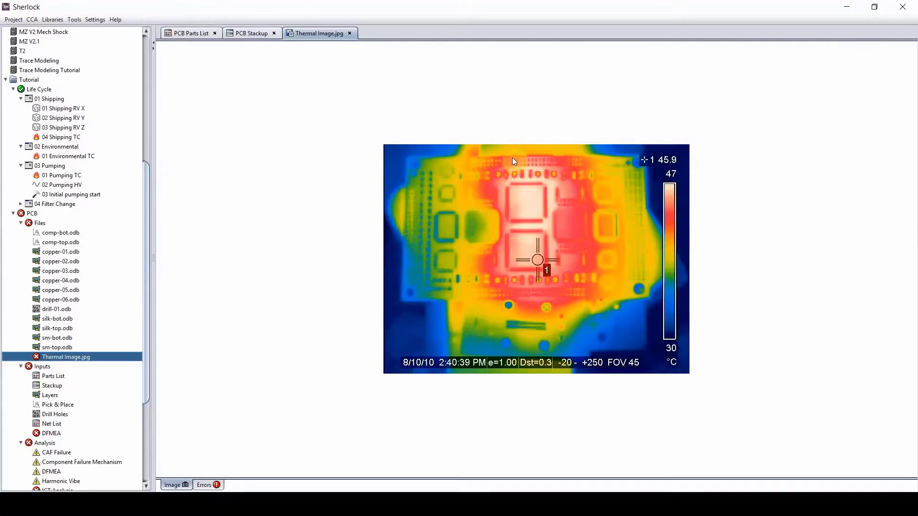
mouse_move(479, 253)
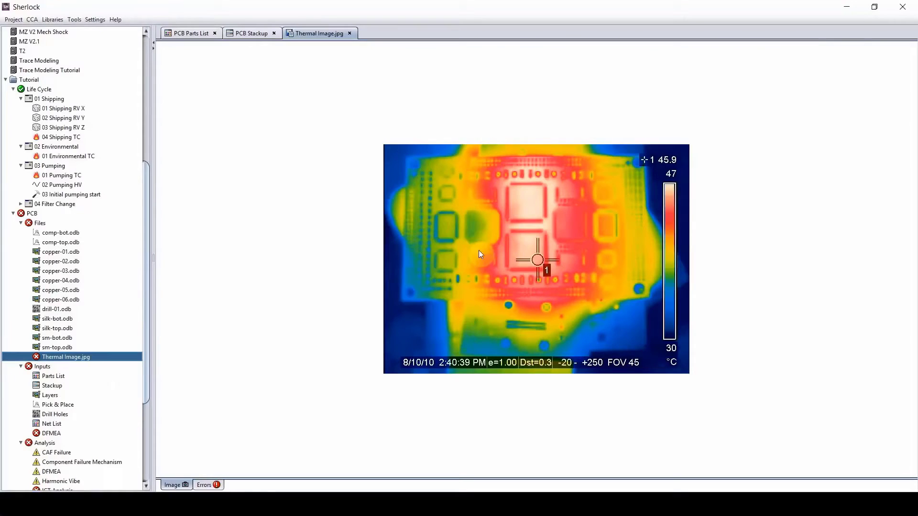
mouse_move(488, 177)
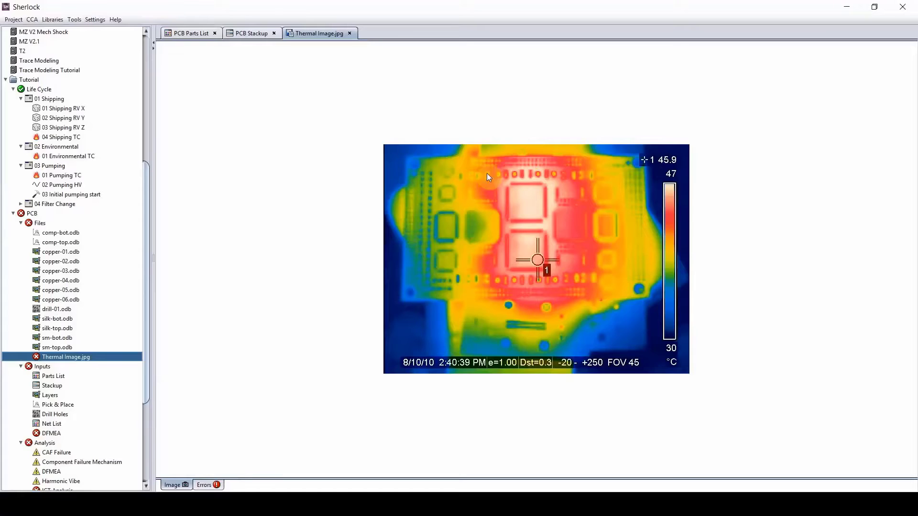
mouse_move(613, 299)
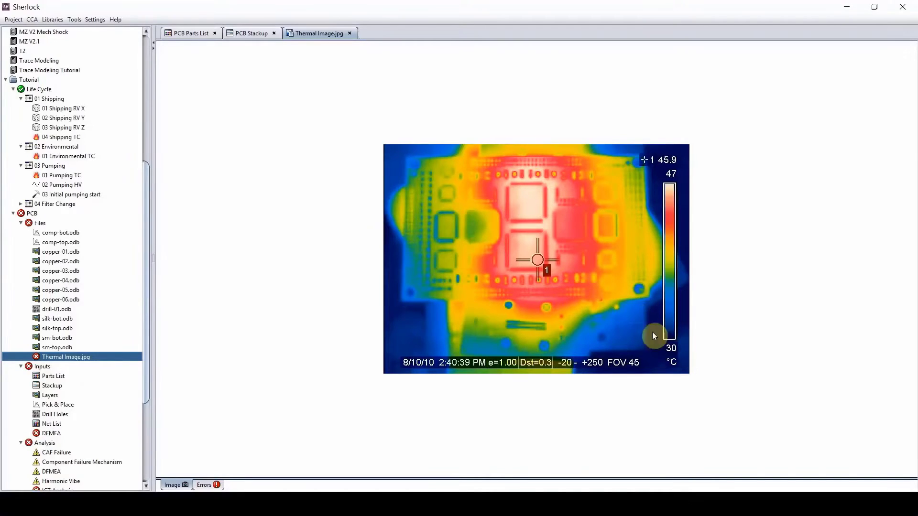
mouse_move(636, 295)
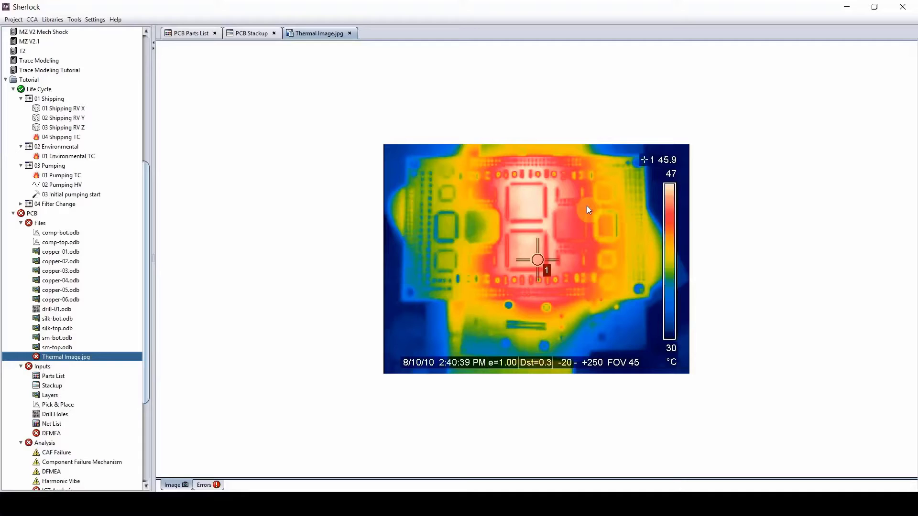
mouse_move(586, 229)
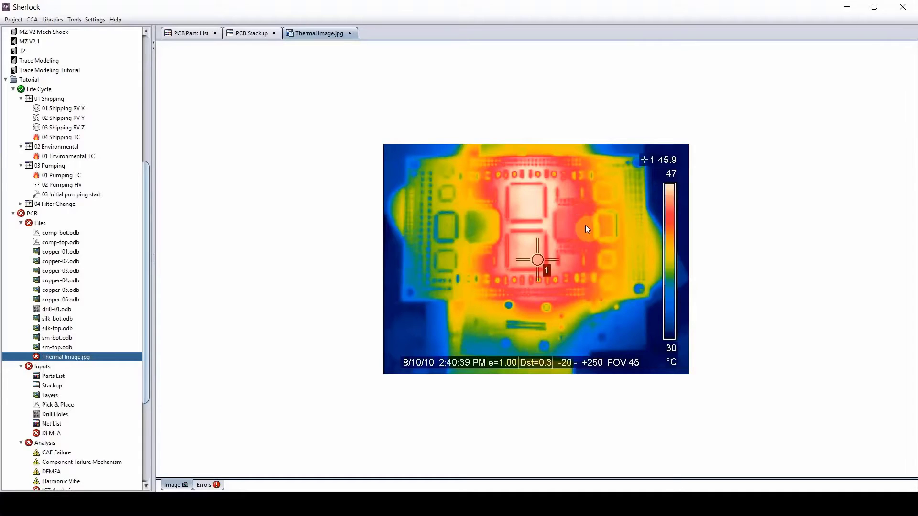
mouse_move(560, 336)
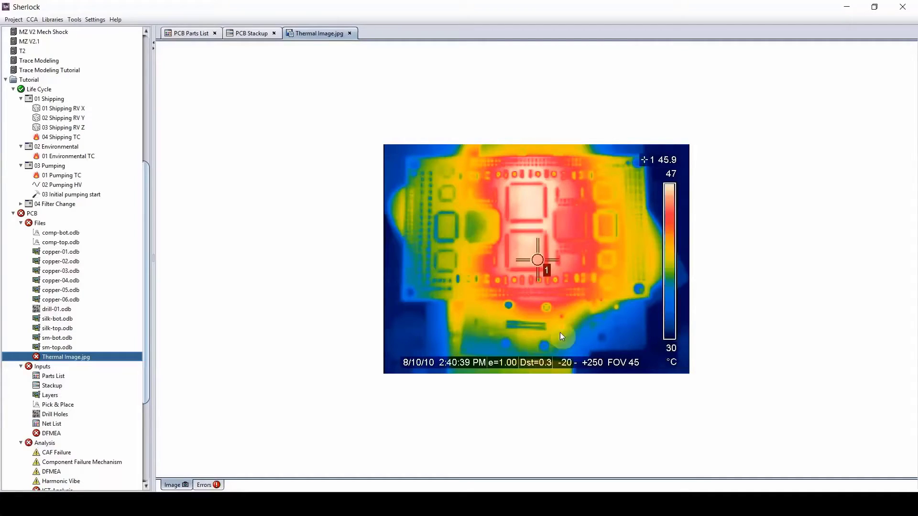
mouse_move(550, 333)
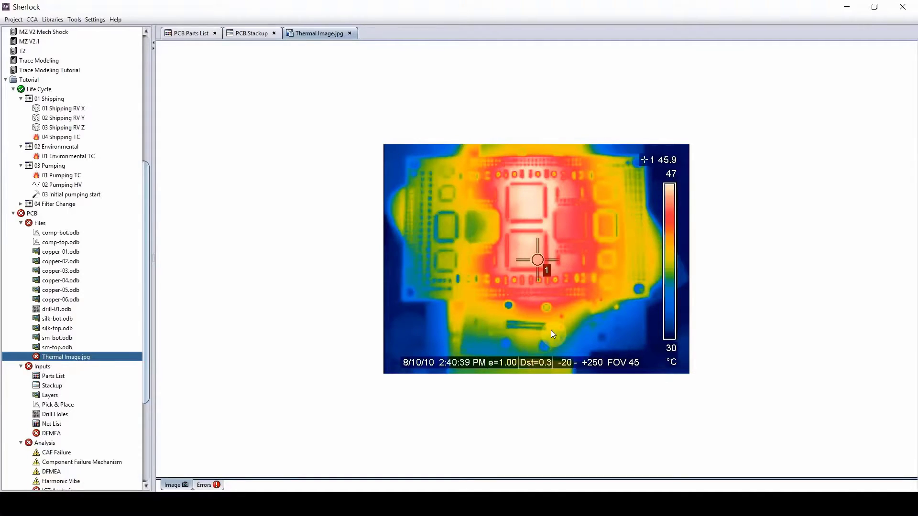
mouse_move(74, 370)
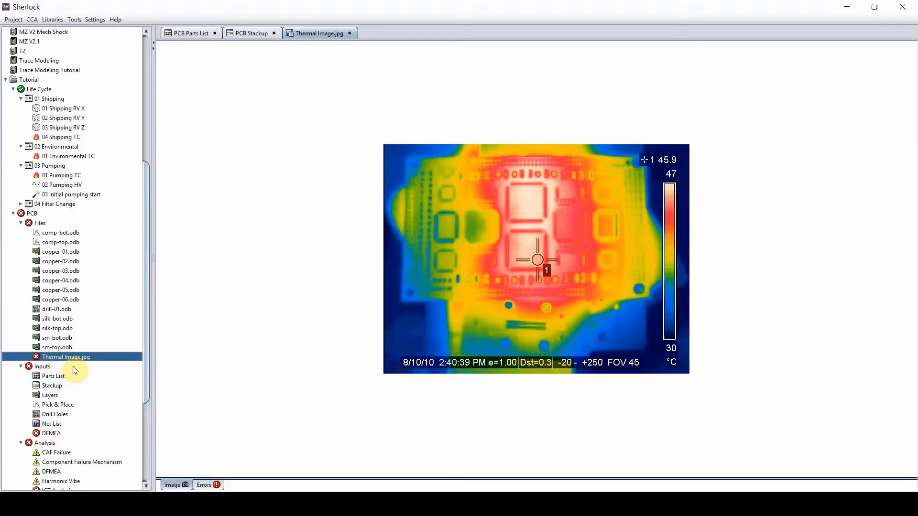
Make Thermal Image.jpg a Thermal Map (Image), 30–47 °C, linked to 03 Pumping/01 Pumping TC - Max.
right_click(65, 357)
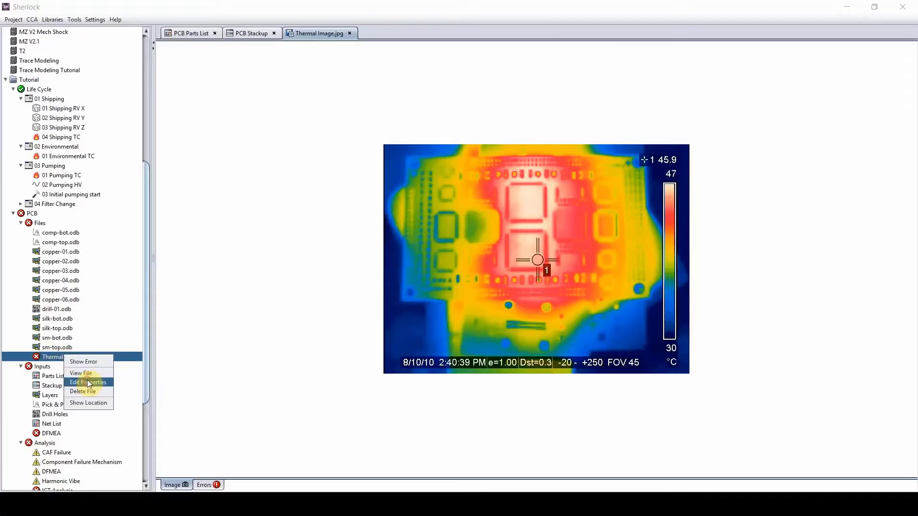
click(87, 383)
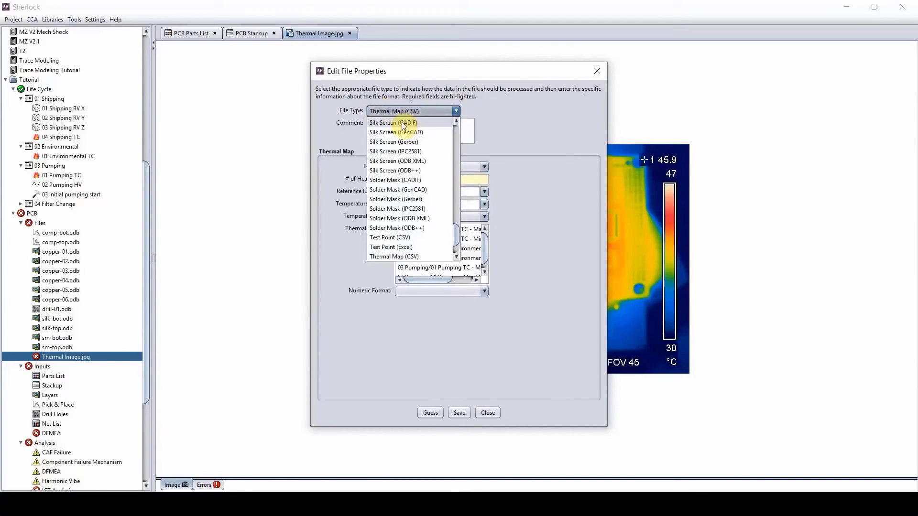
mouse_move(402, 240)
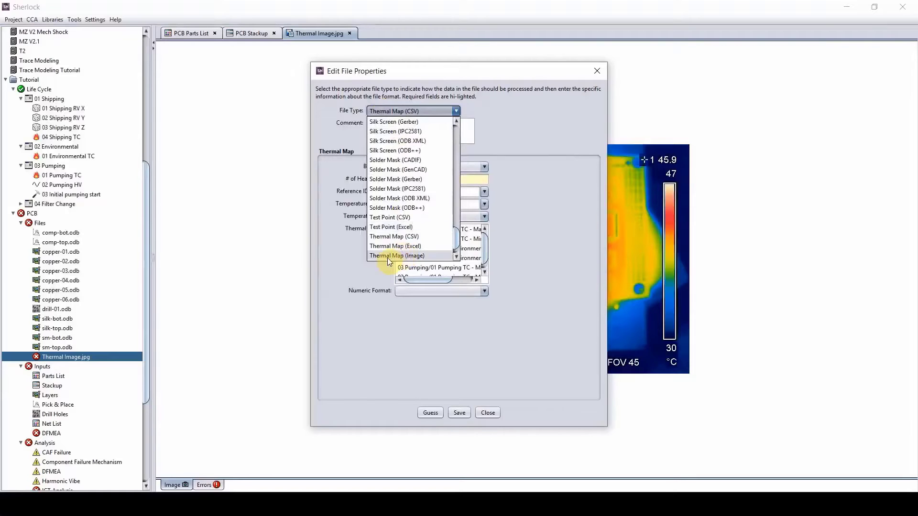
click(397, 256)
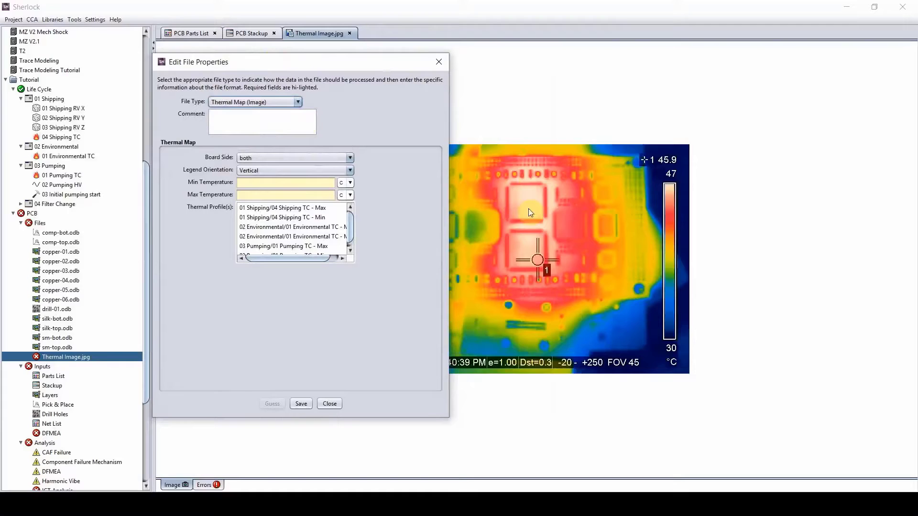
mouse_move(527, 219)
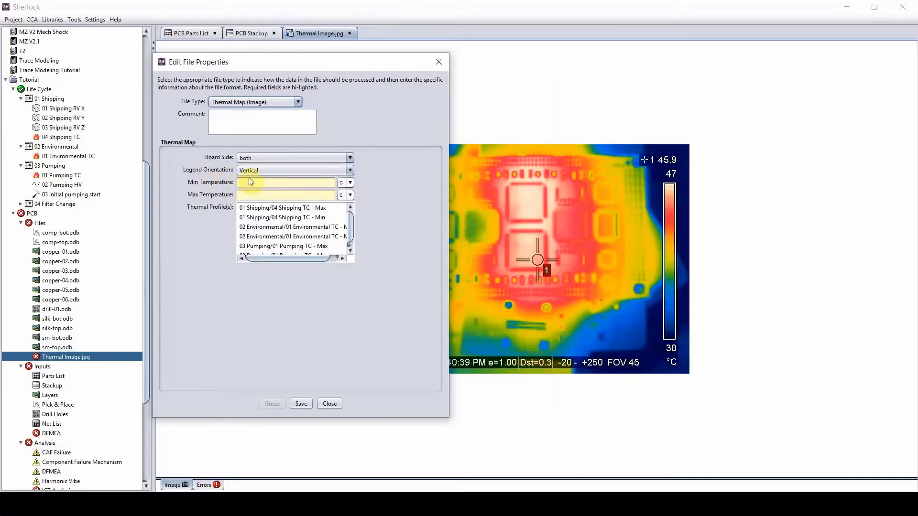
mouse_move(663, 312)
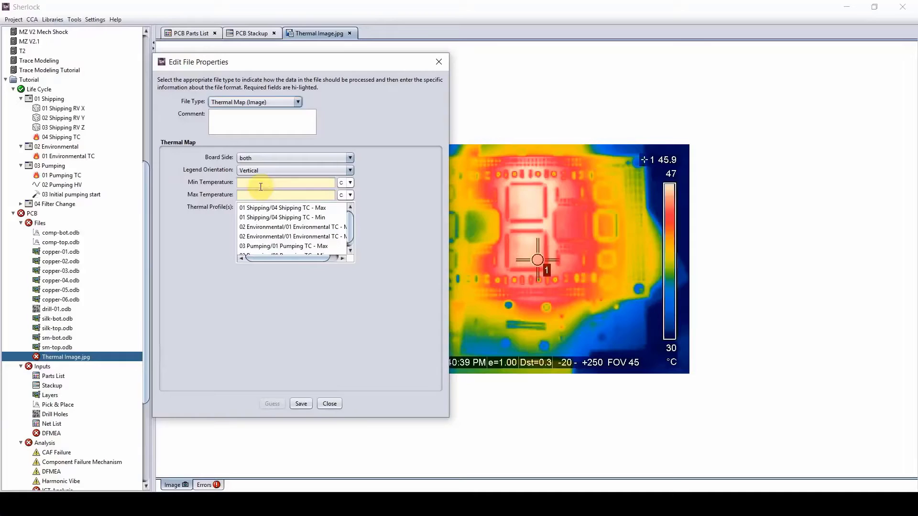
text(30)
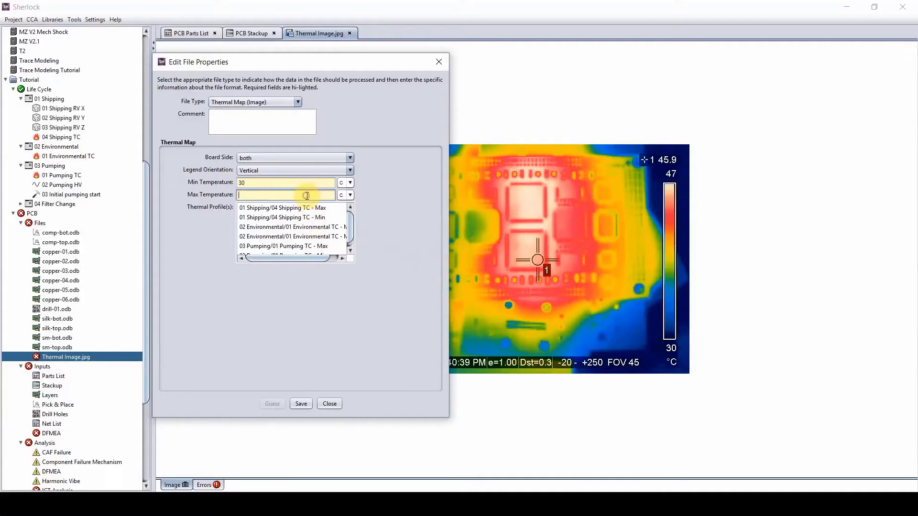
text(47)
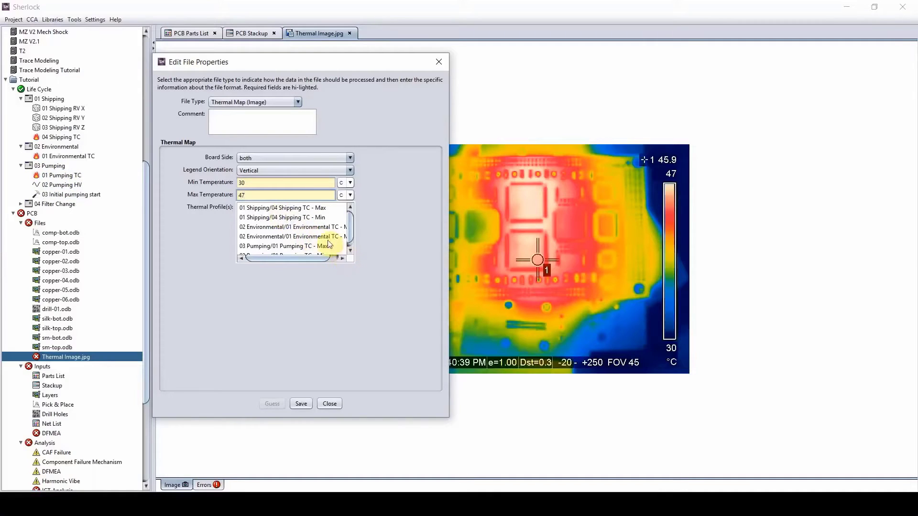
click(287, 245)
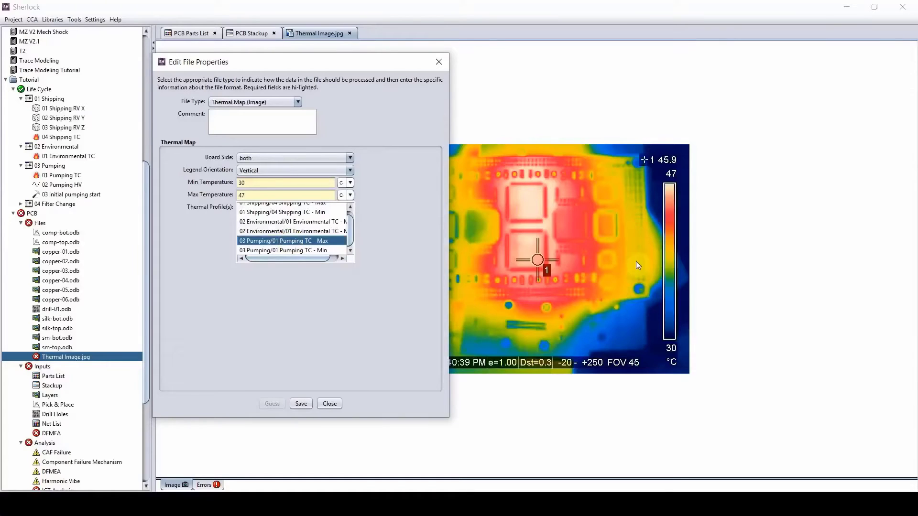
mouse_move(514, 236)
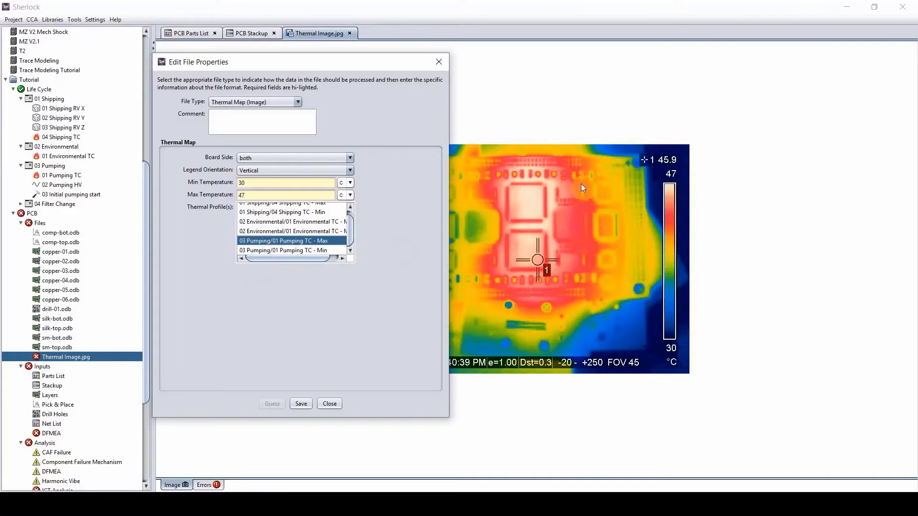
mouse_move(534, 234)
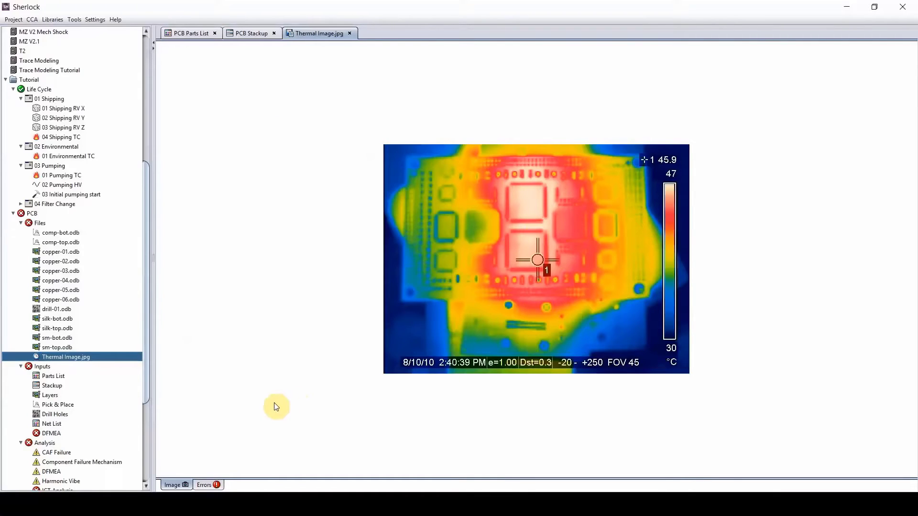
Drag the board outline corners onto the PCB edges in Thermal Image.jpg's mapping view.
click(66, 357)
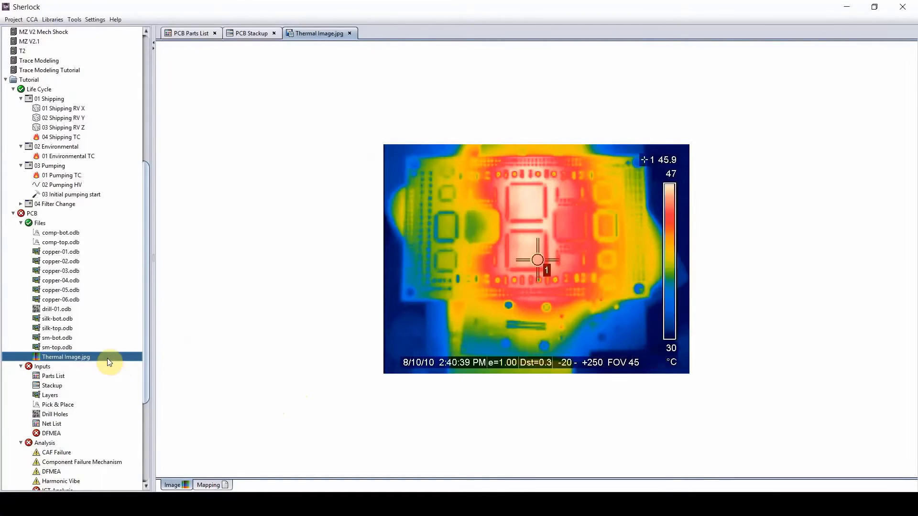
mouse_move(212, 467)
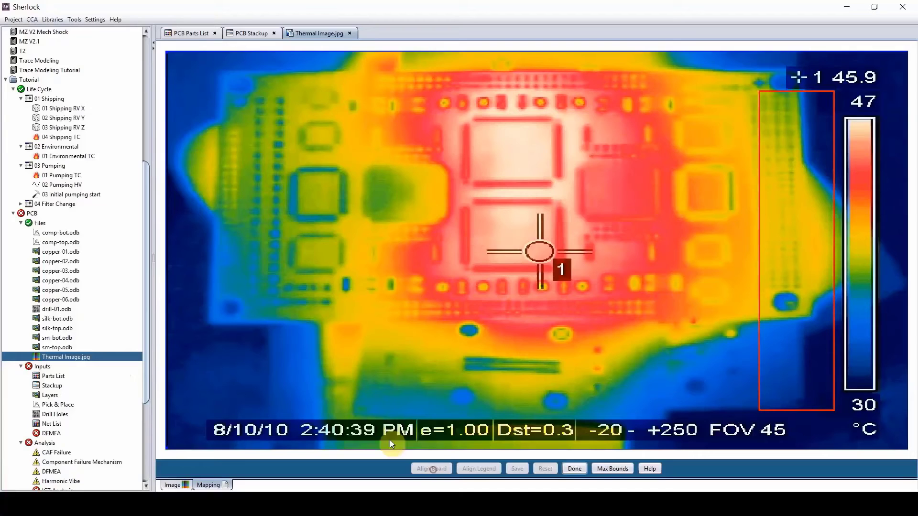
mouse_move(164, 56)
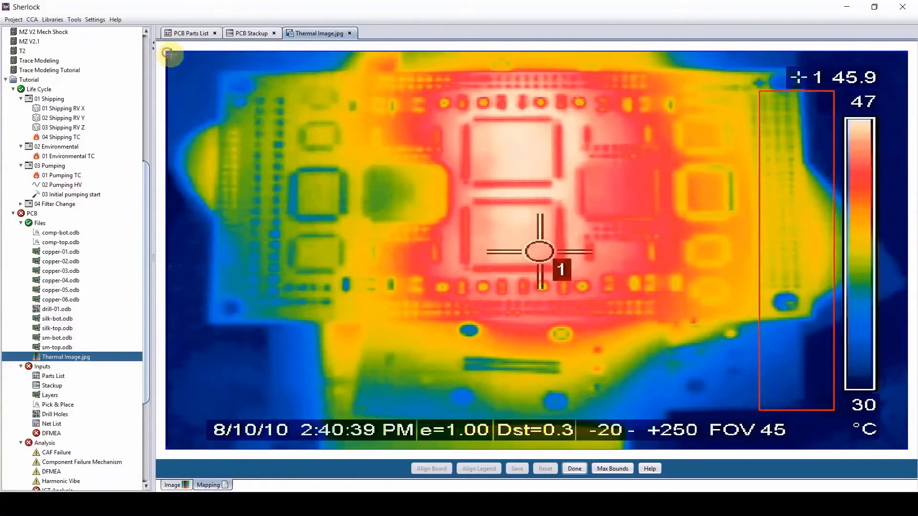
drag(172, 54, 222, 72)
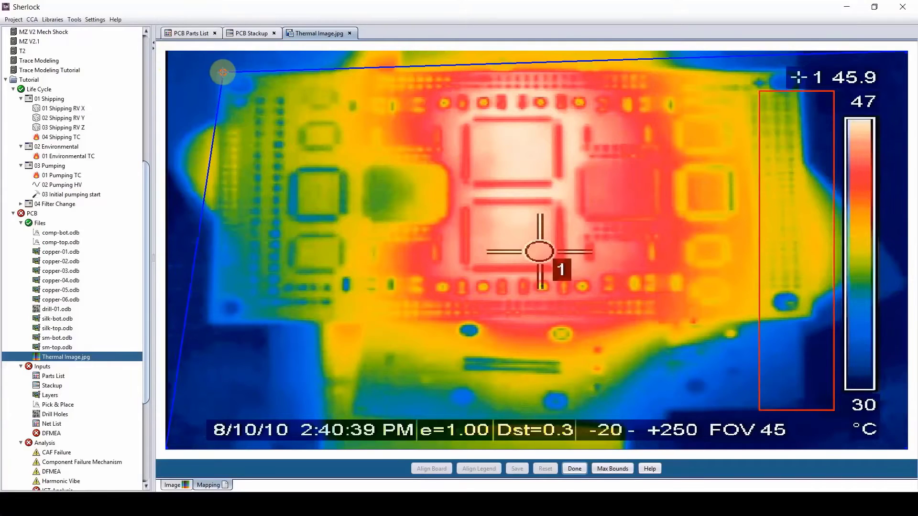
drag(223, 73, 169, 451)
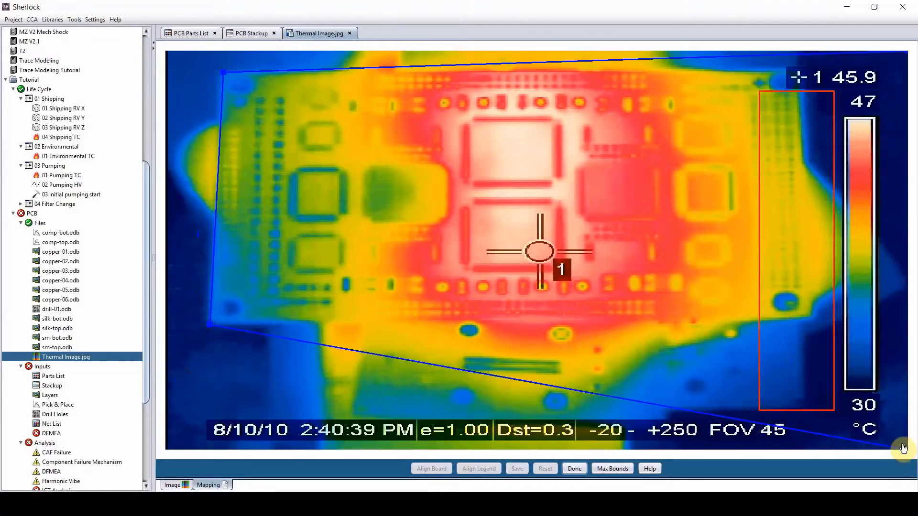
drag(903, 448, 820, 333)
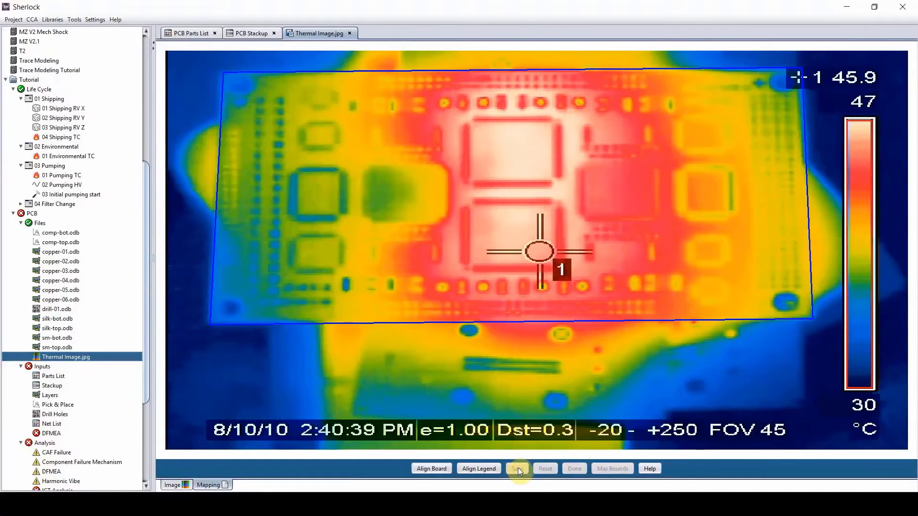
Save the thermal map alignment and show comp-top components in the PCB layer viewer.
click(516, 468)
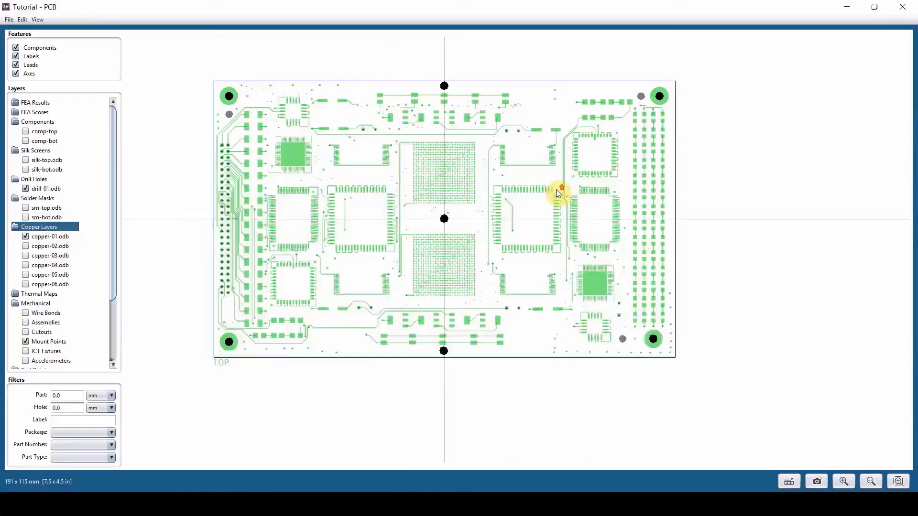
click(37, 122)
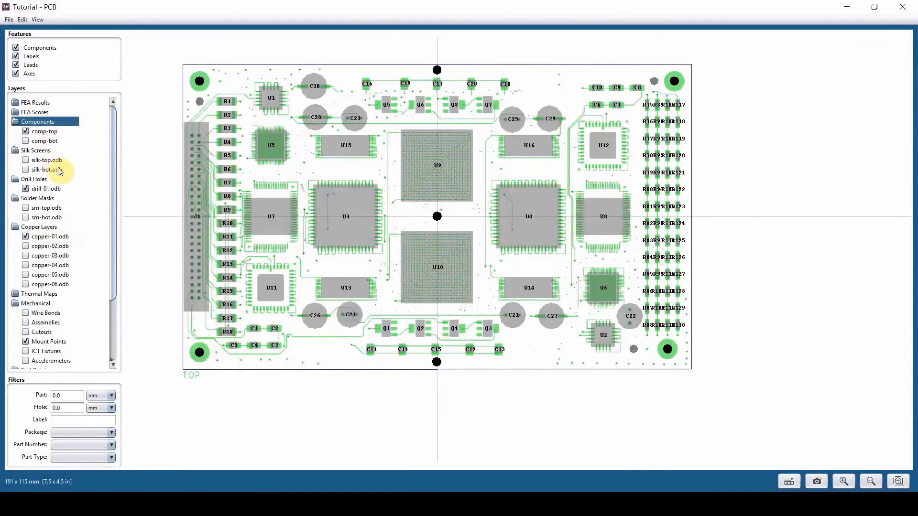
scroll(down, 3)
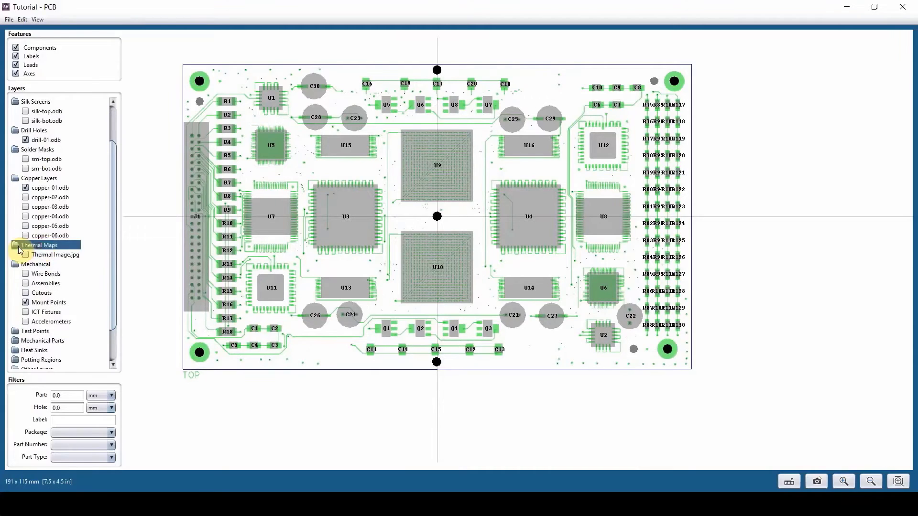
Turn on the Thermal Image.jpg layer to overlay the heat map on the board.
click(25, 255)
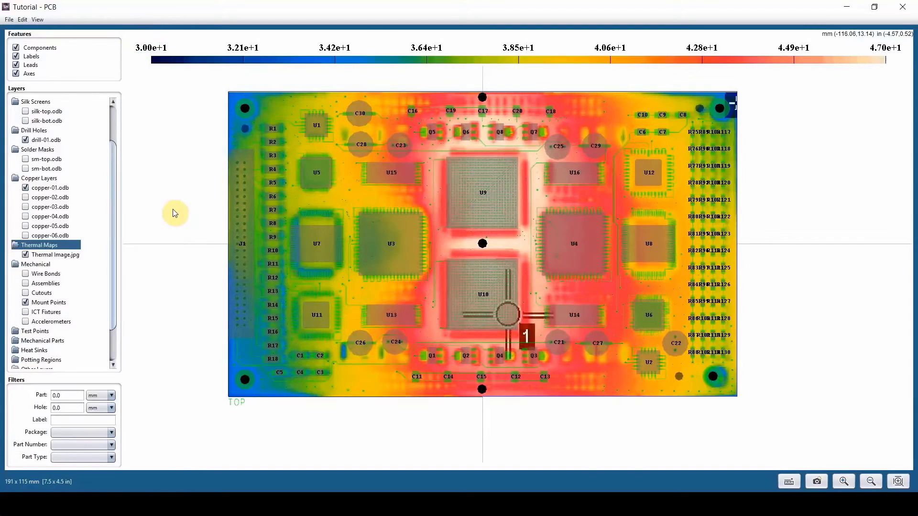
mouse_move(209, 218)
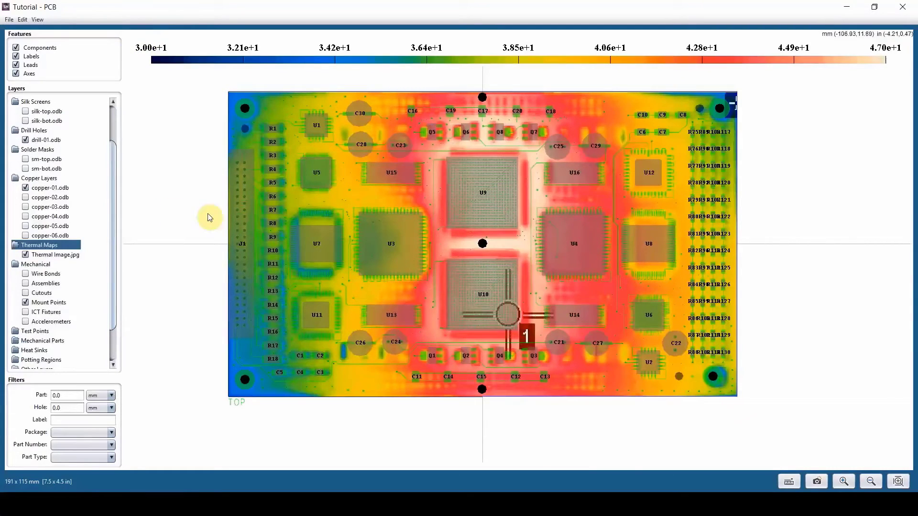
mouse_move(245, 219)
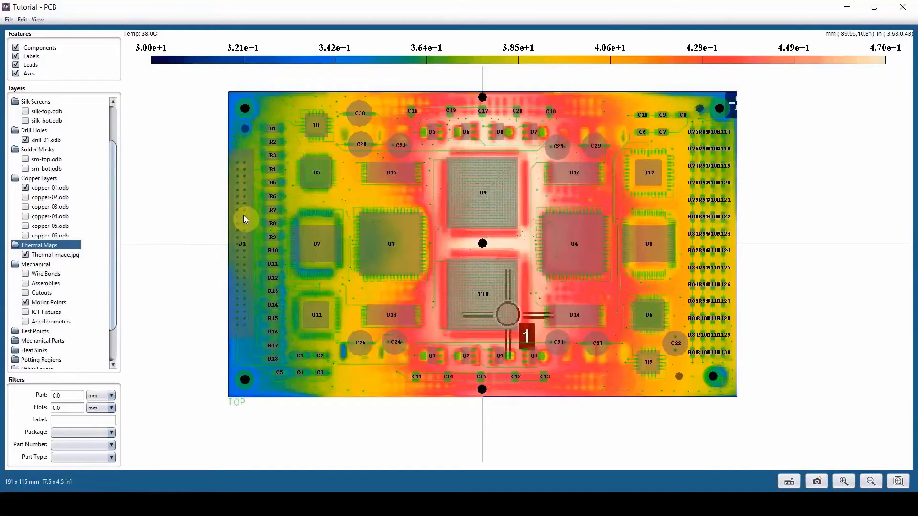
mouse_move(338, 186)
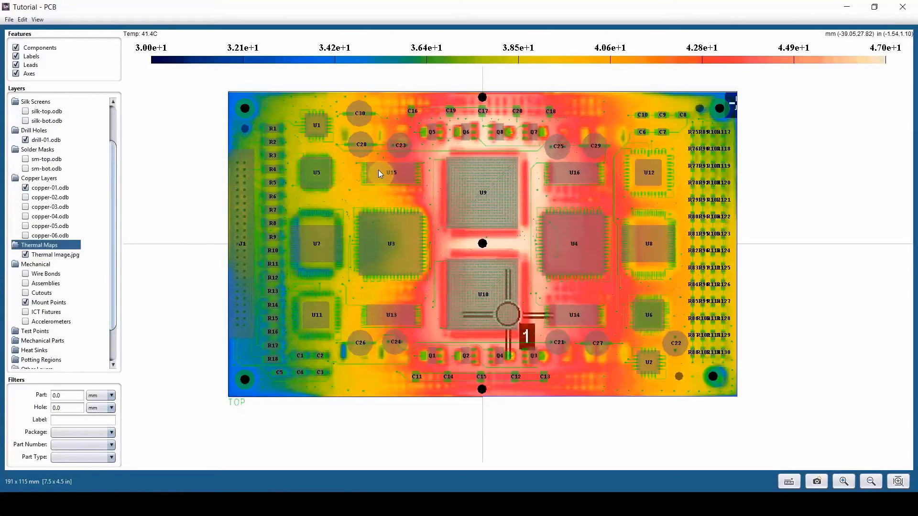
mouse_move(493, 196)
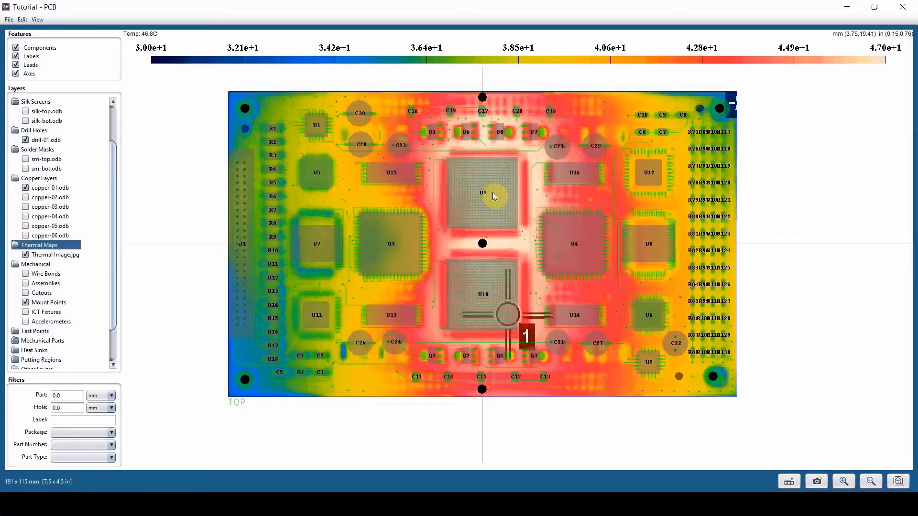
mouse_move(583, 246)
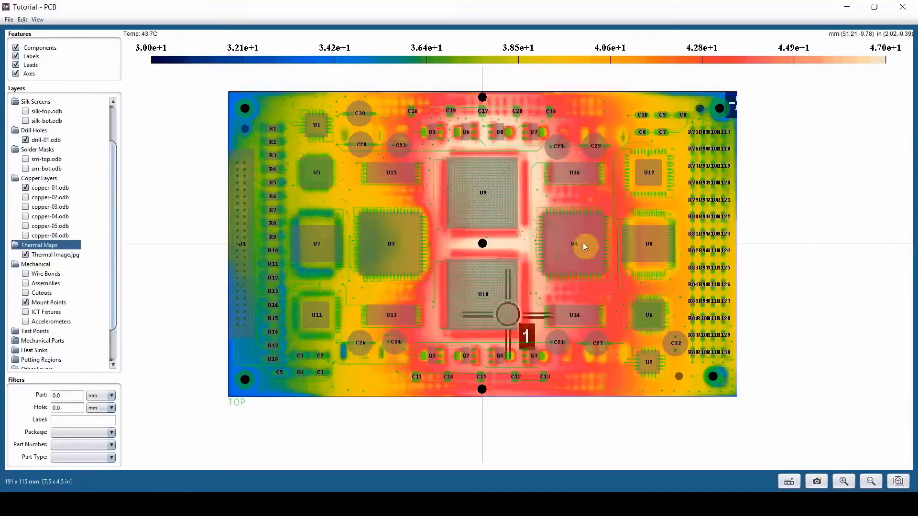
mouse_move(591, 253)
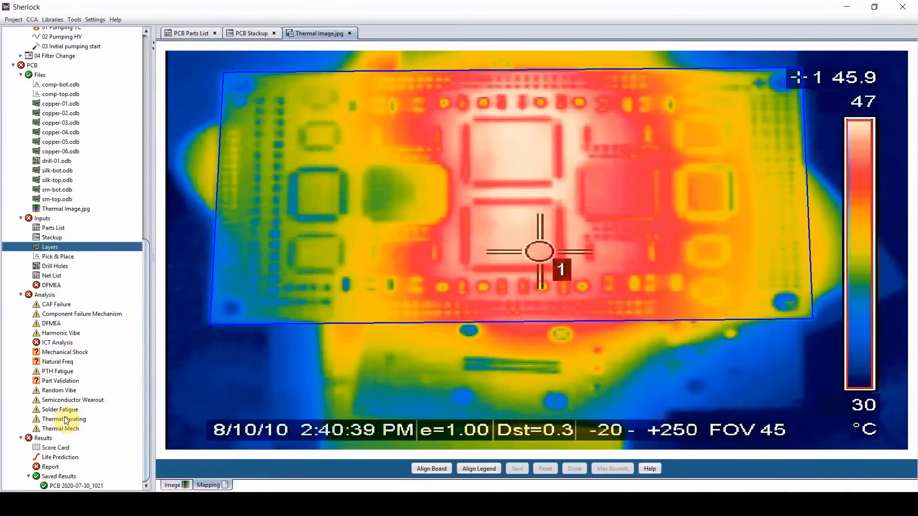
Bring up the Solder Fatigue analysis options in the project tree.
right_click(60, 409)
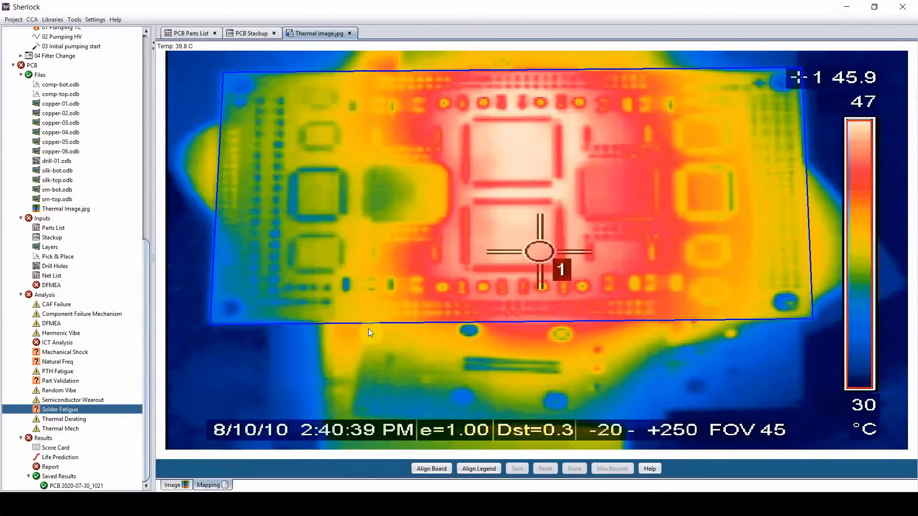
mouse_move(90, 409)
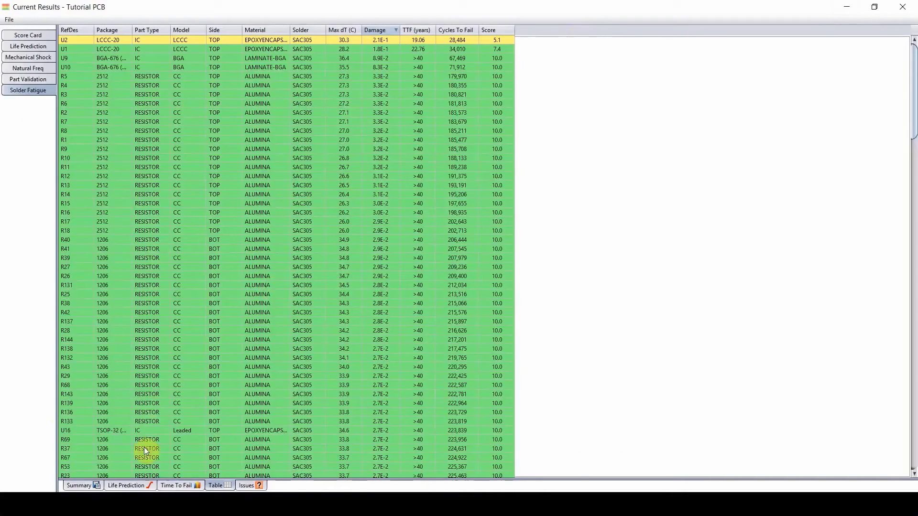
Review the solder fatigue Life Prediction curve, then return to the per-part results table.
click(124, 485)
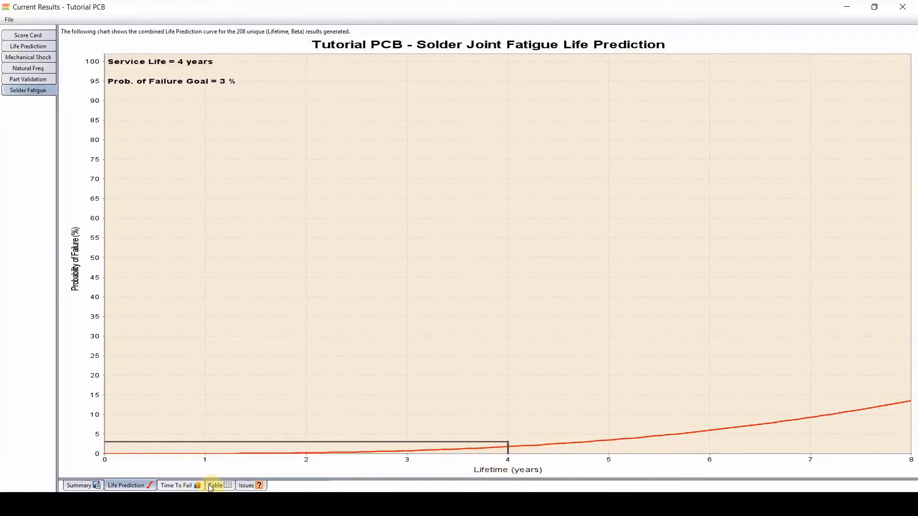
click(217, 485)
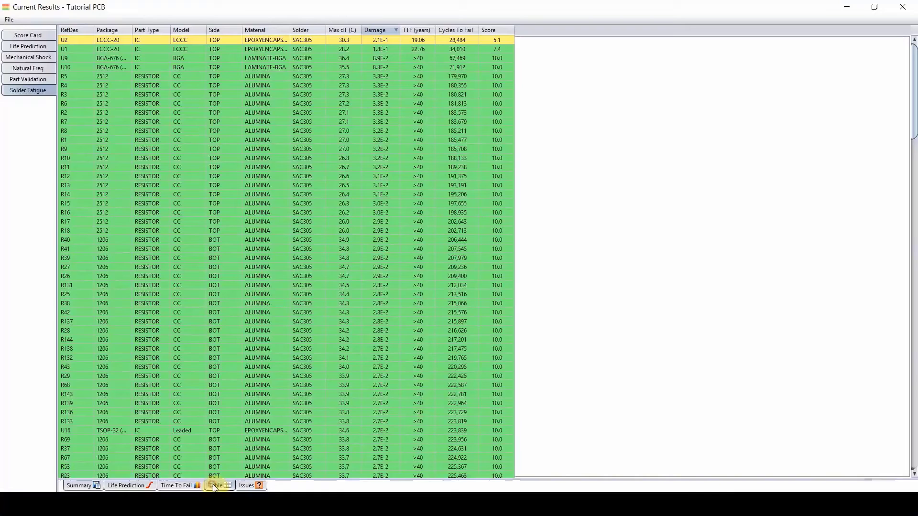
click(219, 485)
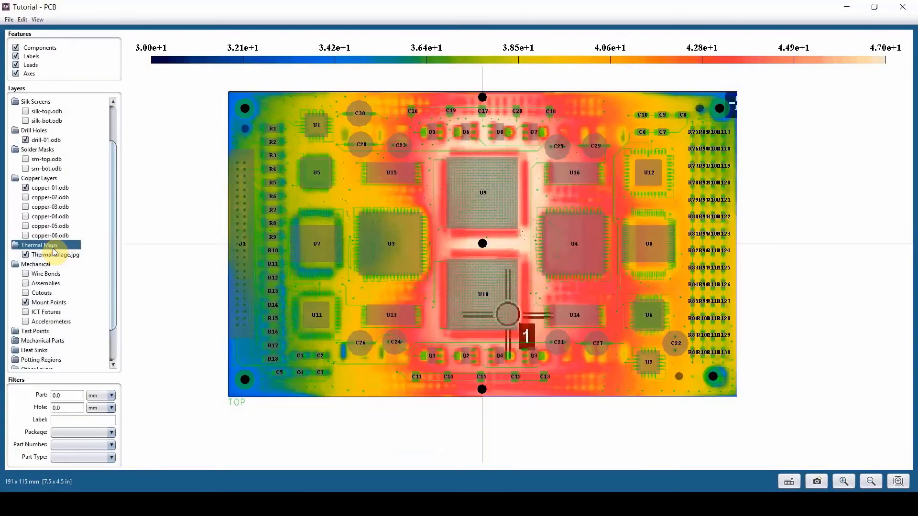
Swap the thermal overlay for Solder Fatigue Top, toggling the 3-to-7 band, and expand FEA Results.
click(25, 254)
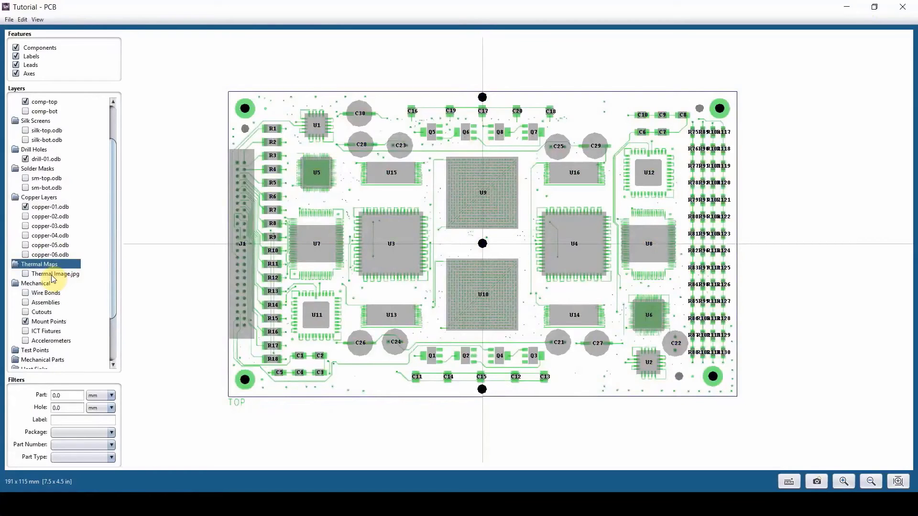
scroll(down, 3)
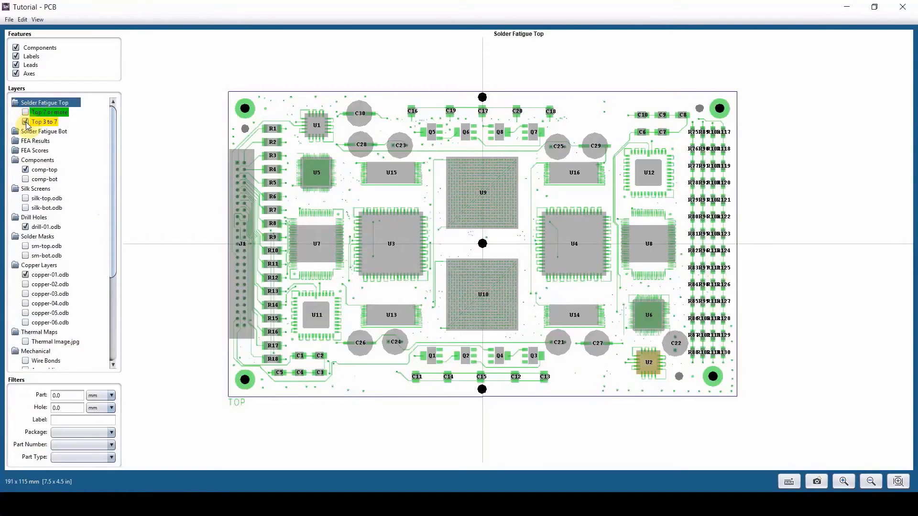
click(24, 121)
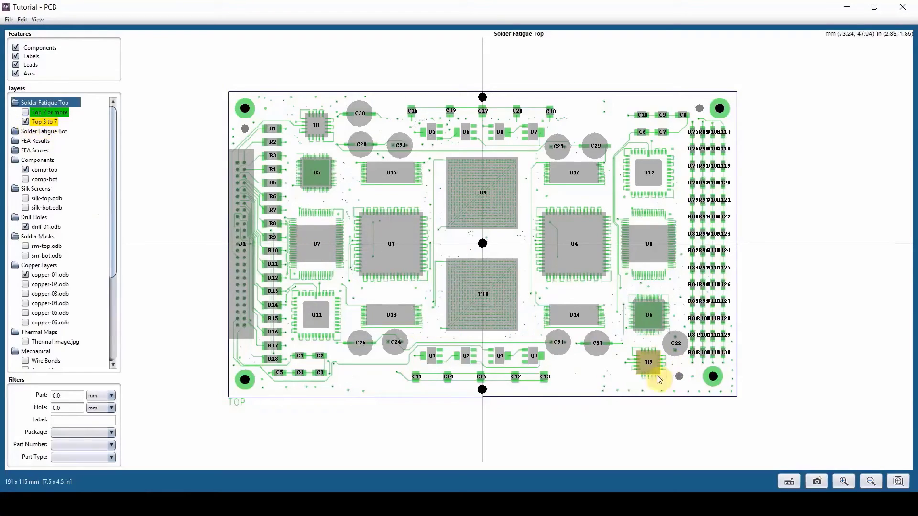
mouse_move(635, 355)
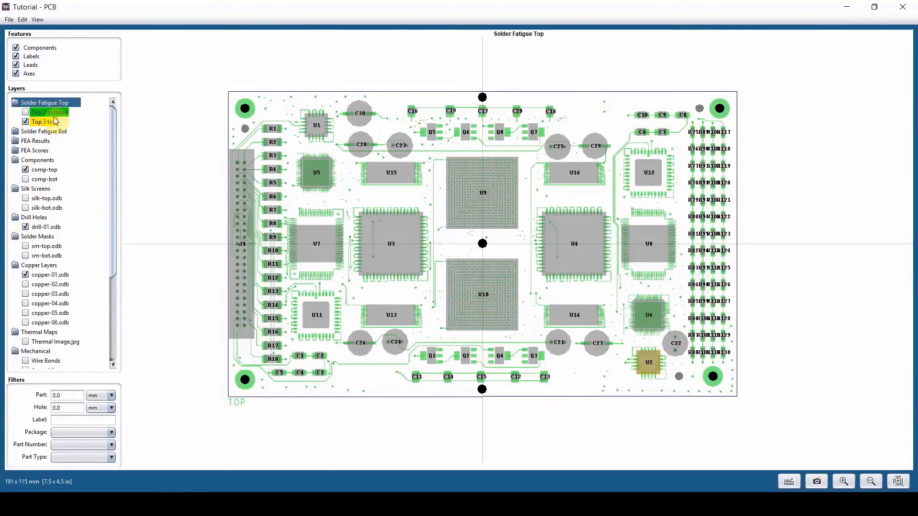
click(26, 112)
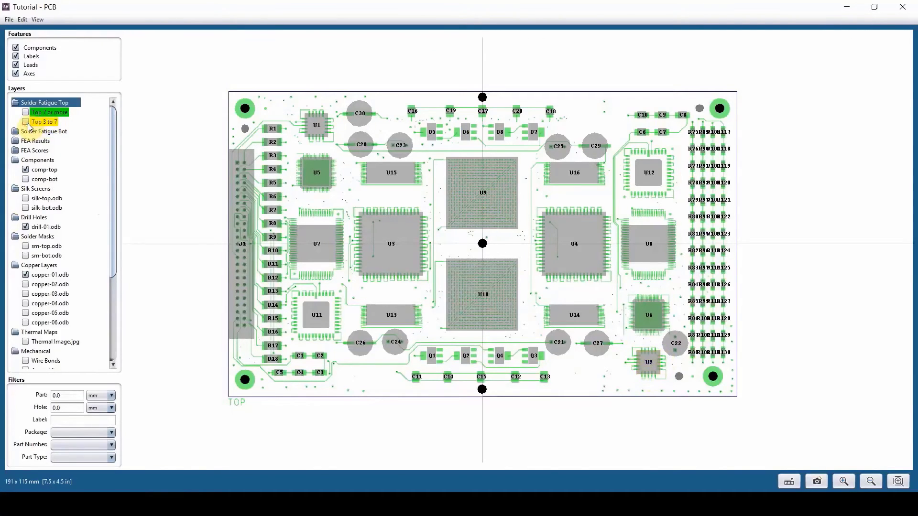
click(24, 122)
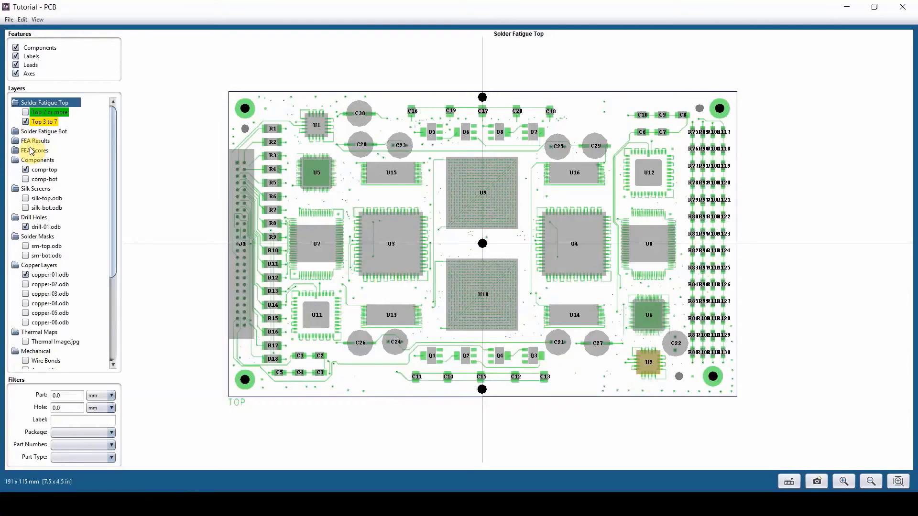
click(34, 140)
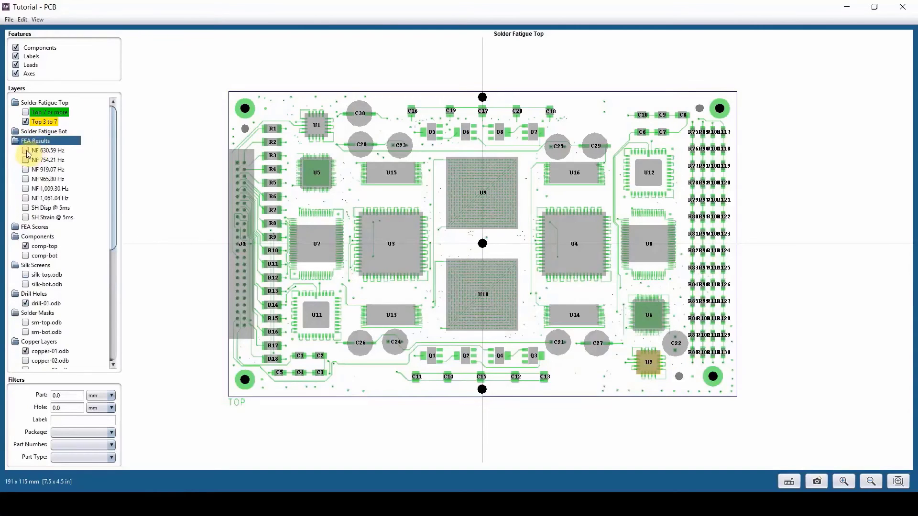
Show FEA layers in turn: NF 630.59 Hz, NF 754.21 Hz, SH Disp @ 5ms, SH Strain @ 5ms.
click(25, 151)
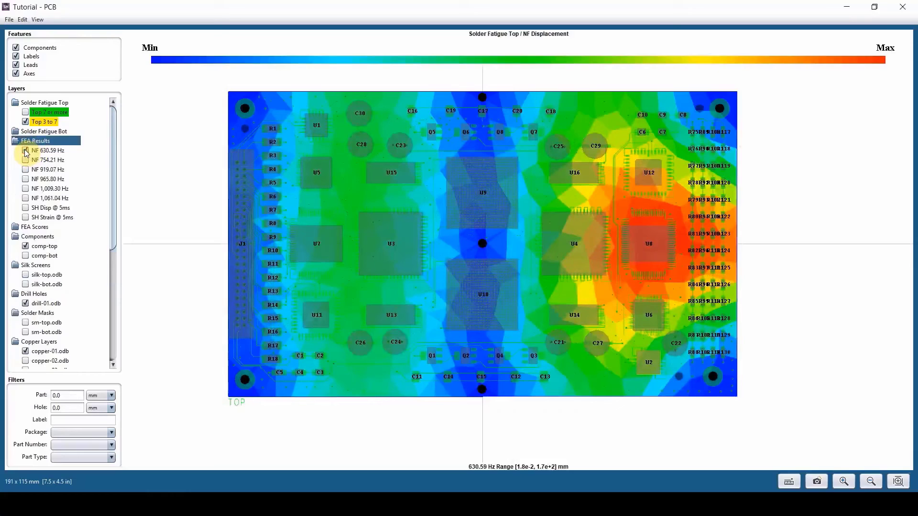
click(25, 151)
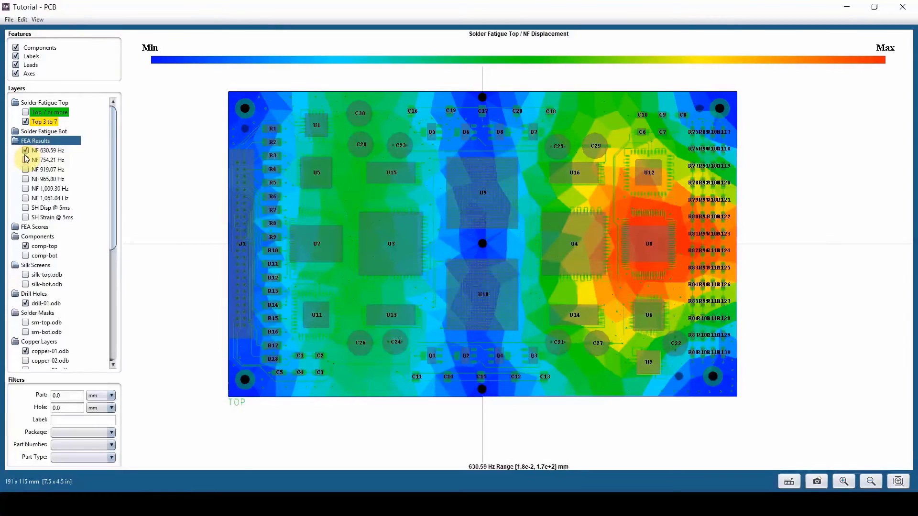
click(26, 159)
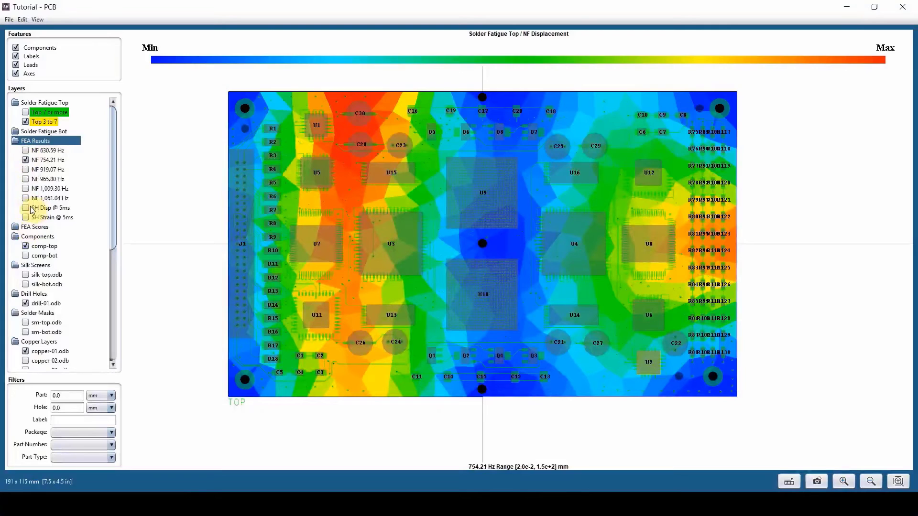
click(25, 208)
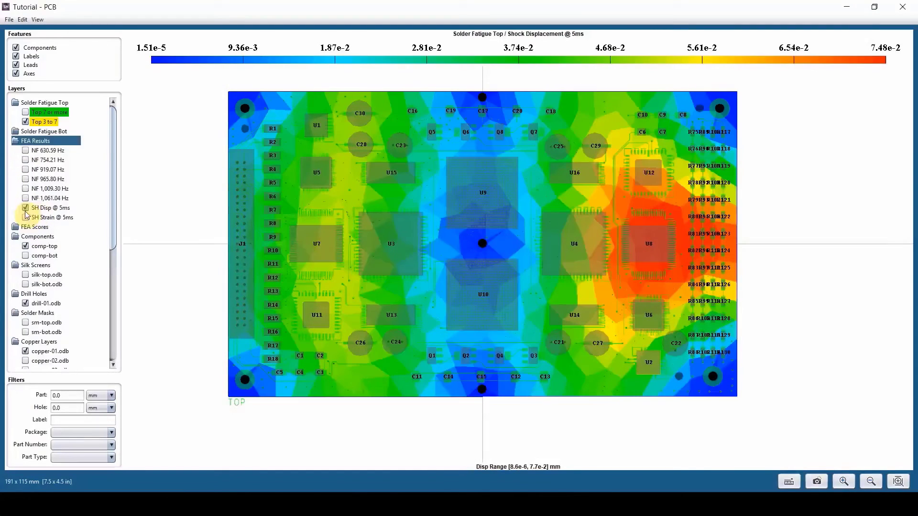
click(26, 217)
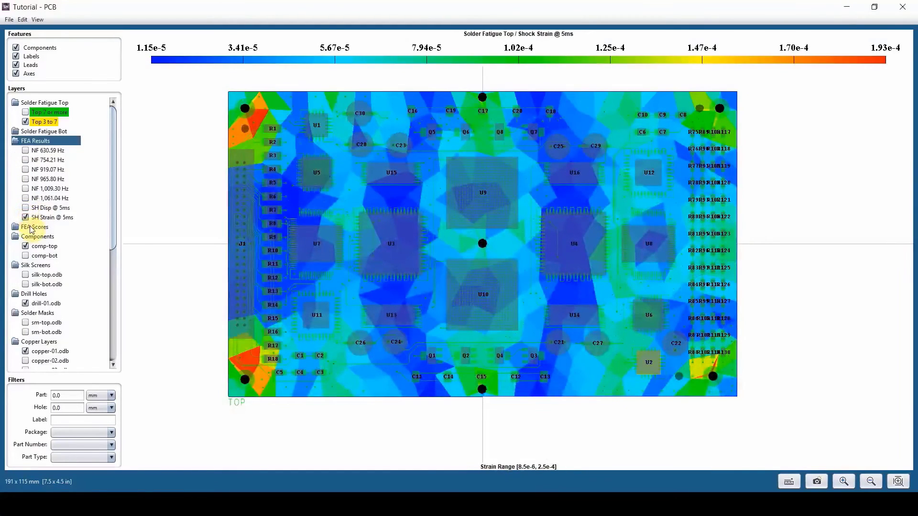
click(33, 227)
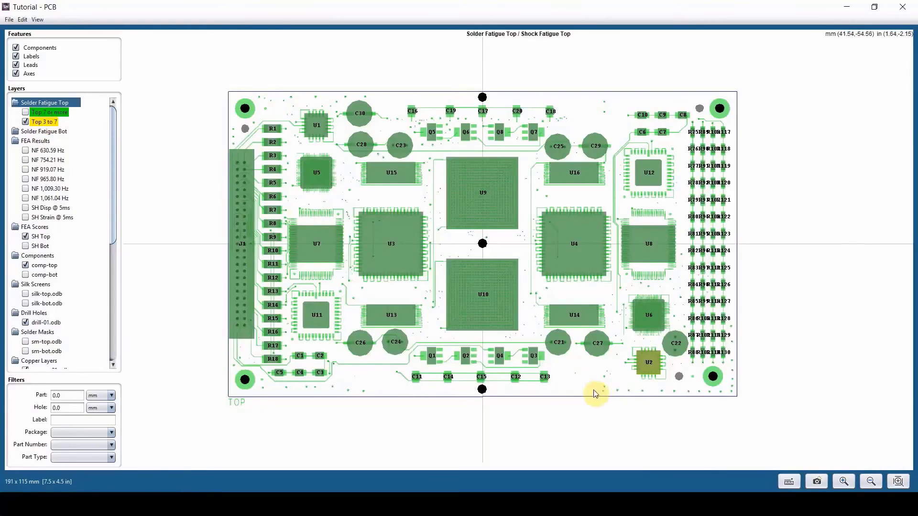
mouse_move(606, 400)
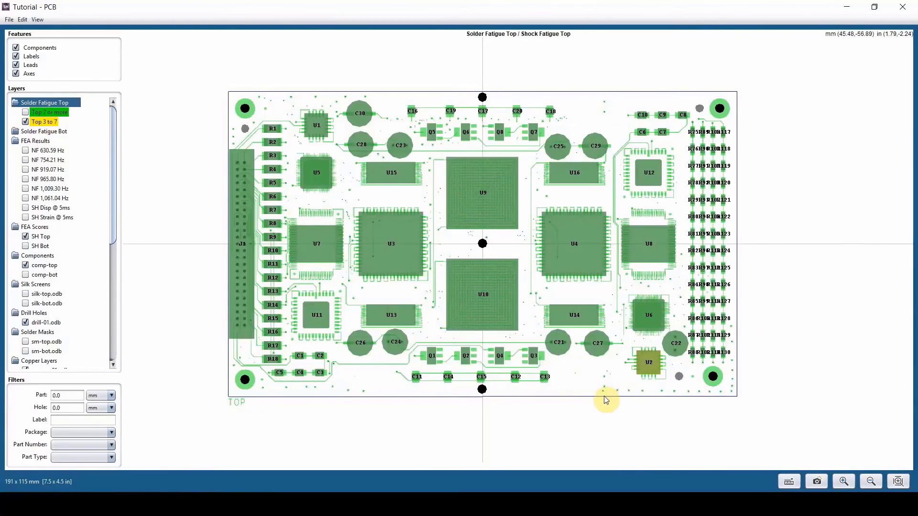